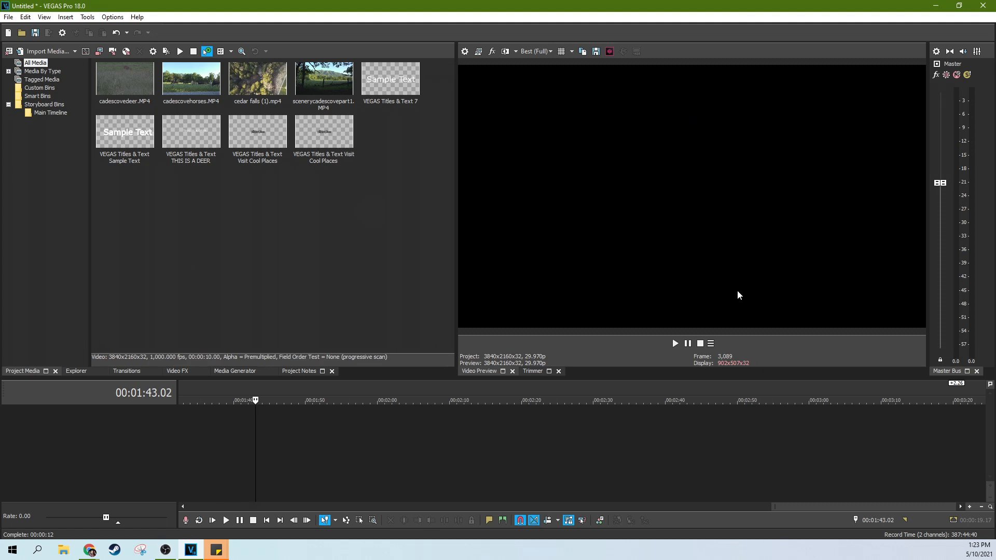
mouse_move(597, 116)
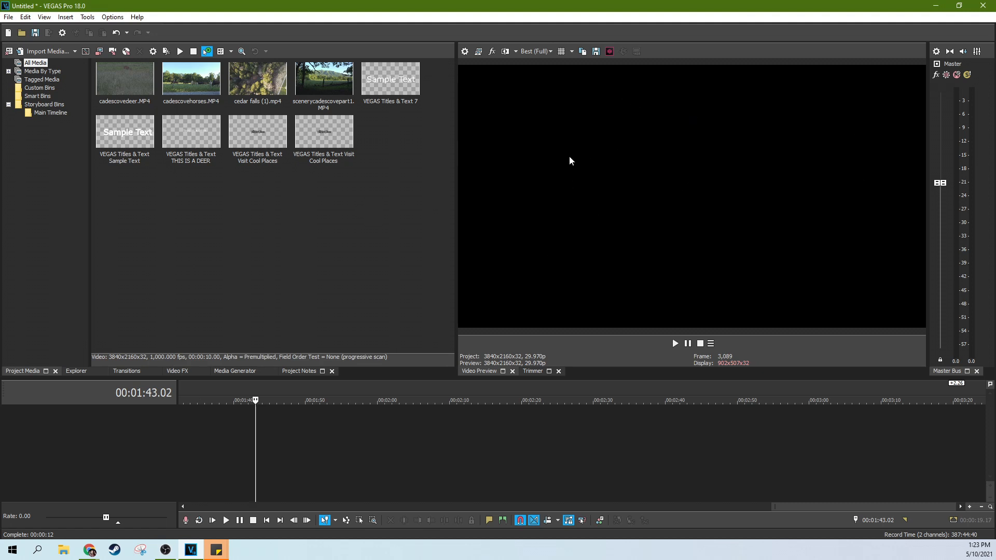
mouse_move(315, 240)
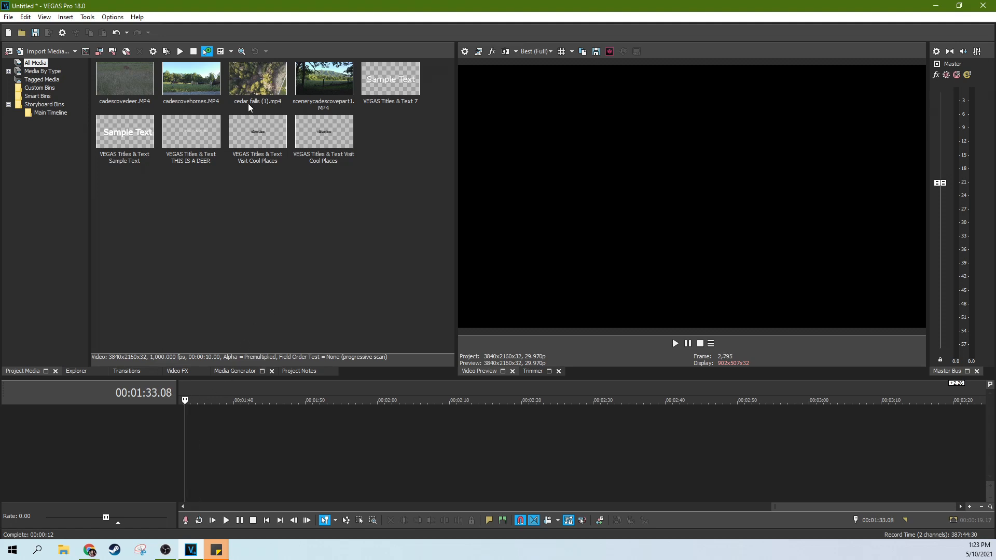
- Place cedar falls (1).mp4 on the timeline with an empty video track above it
left_click_drag(258, 80, 272, 422)
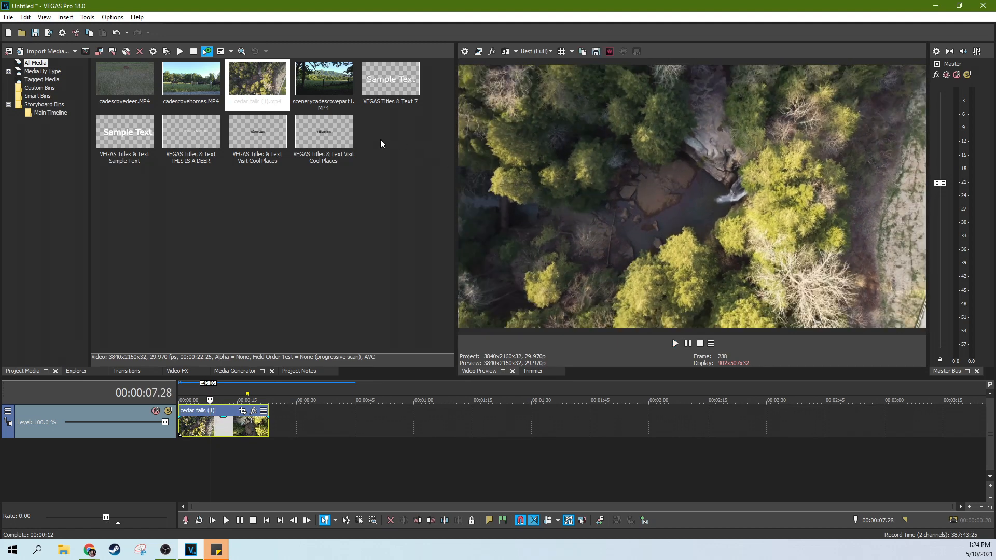
mouse_move(206, 392)
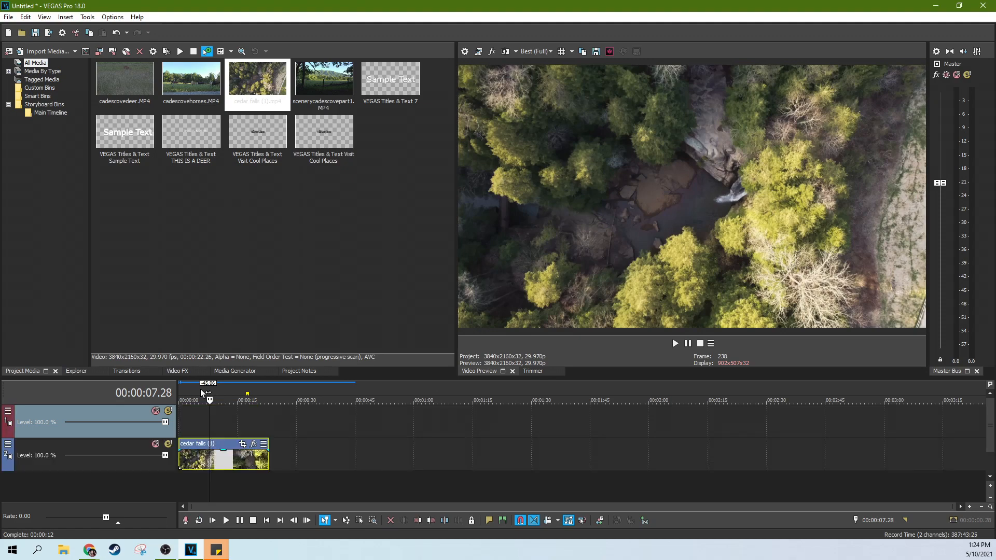
left_click(176, 371)
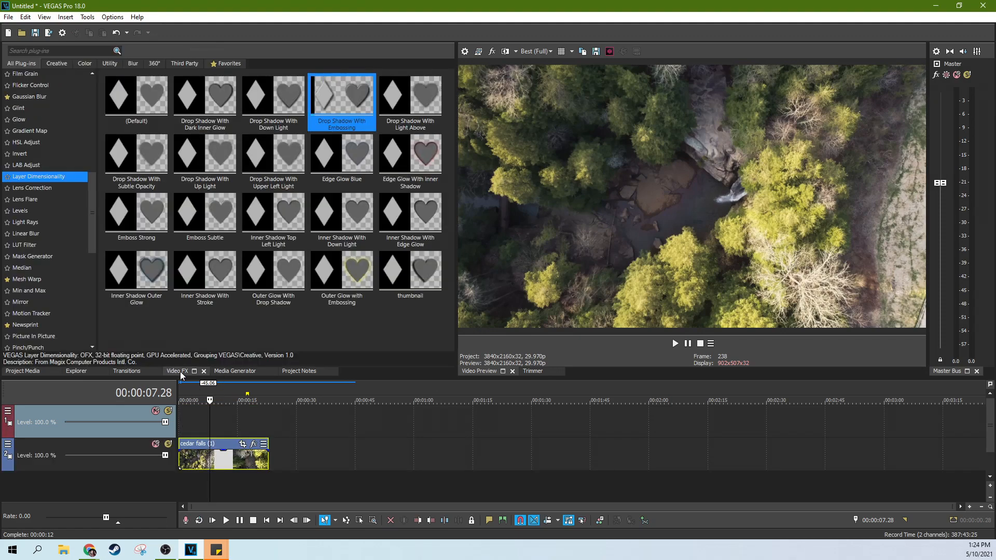
- Drop a Titles & Text (Default) 'Sample Text' event on the upper track and bring up its text settings
left_click(236, 371)
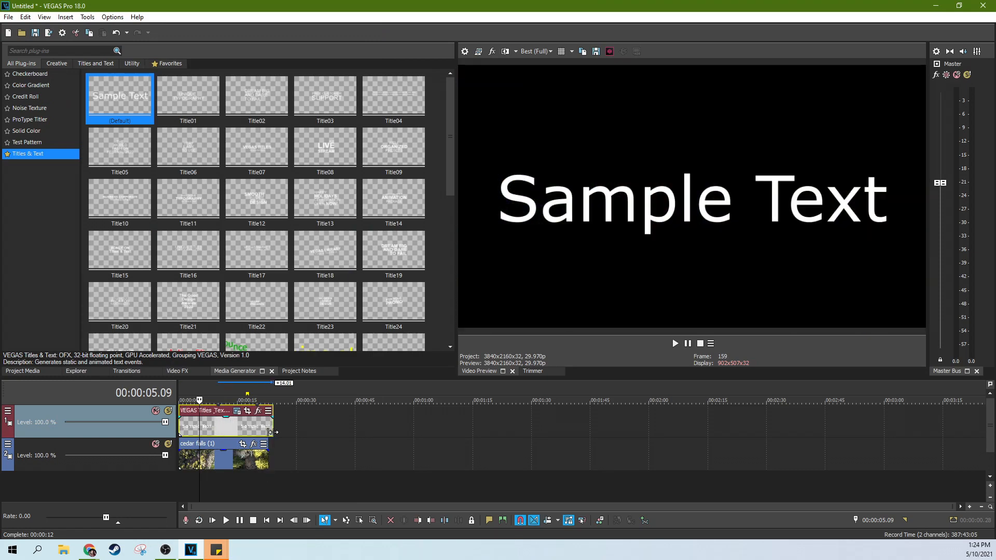
left_click(248, 398)
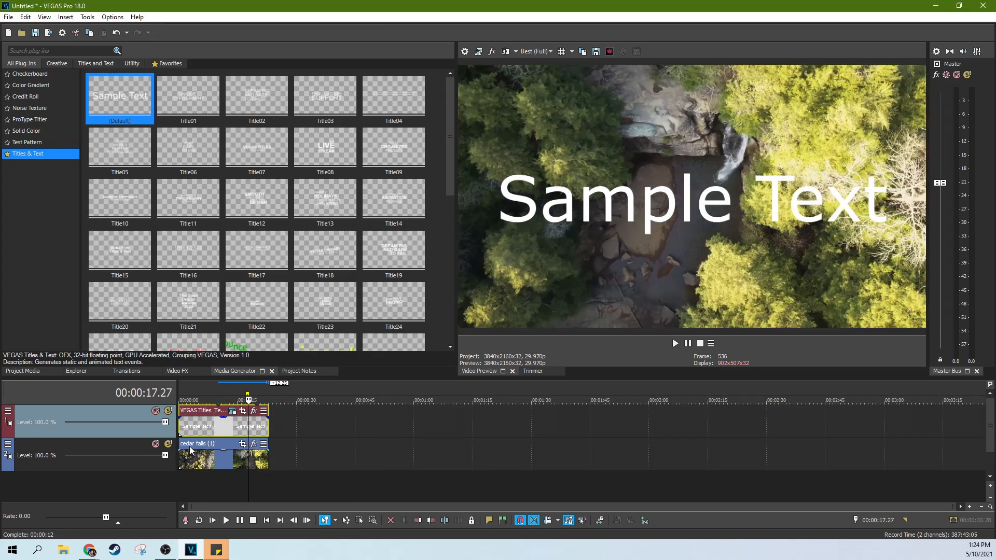
left_click(210, 400)
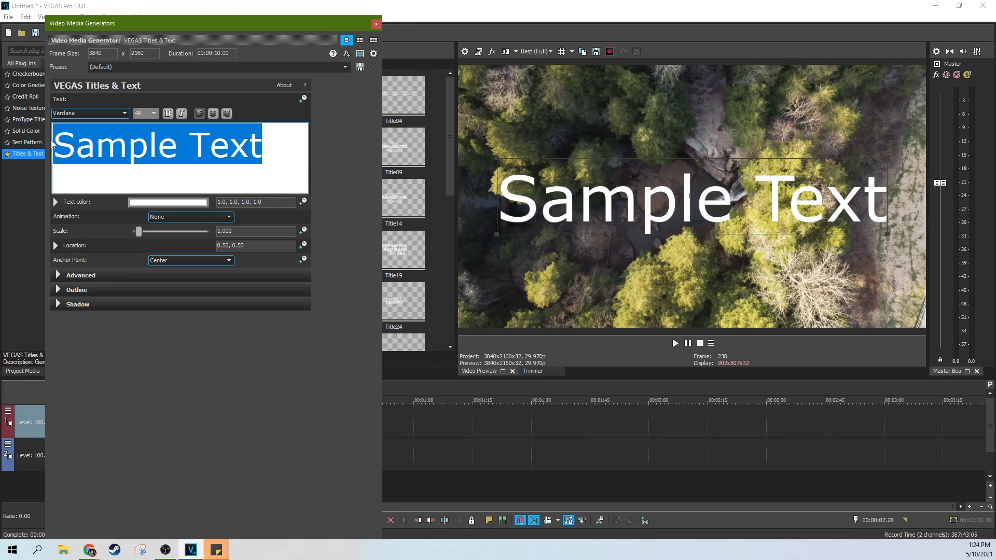
- Make the title read 'Visit Cool Places' in a smaller The Breakdown script font with outline width 10
type("Visit Cool")
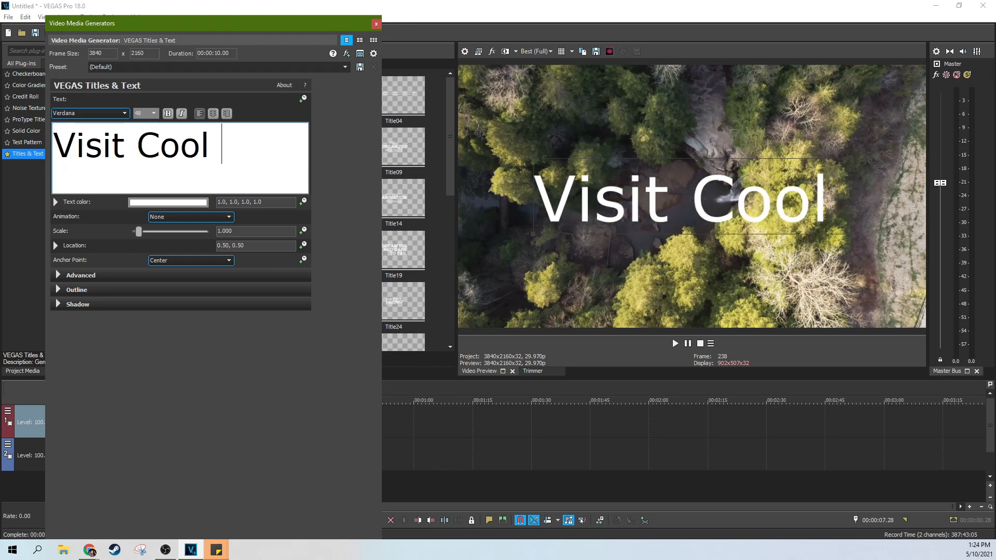
type("Places")
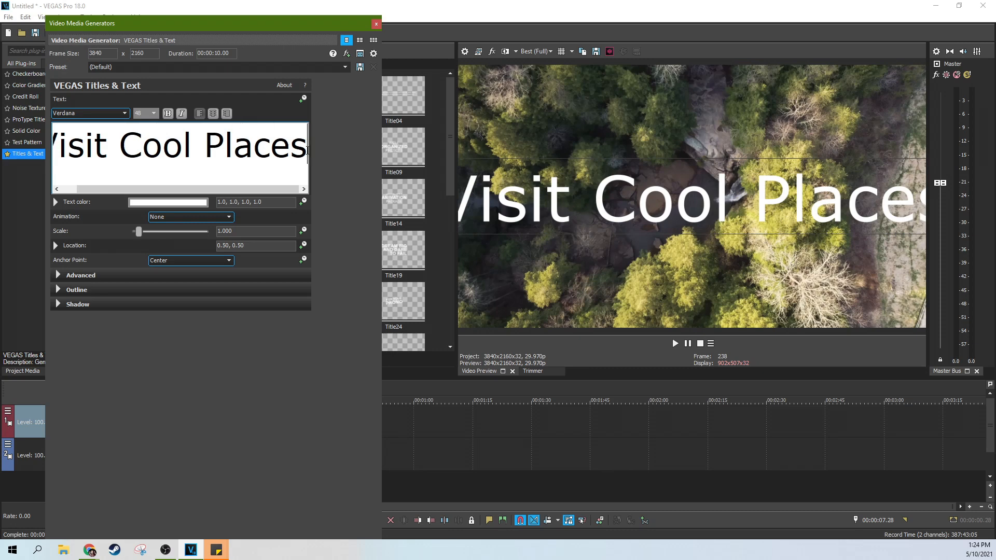
left_click(153, 114)
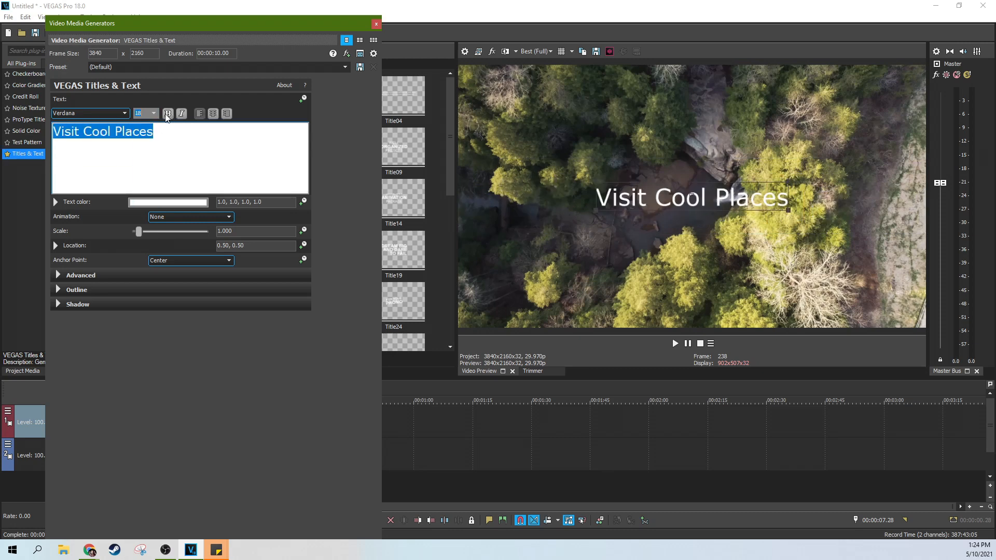
left_click(124, 113)
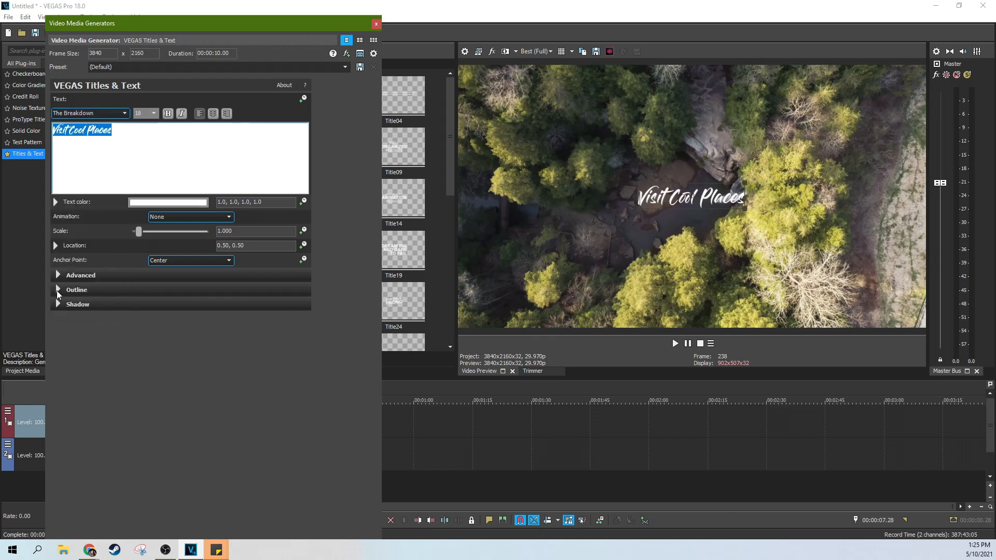
left_click(58, 290)
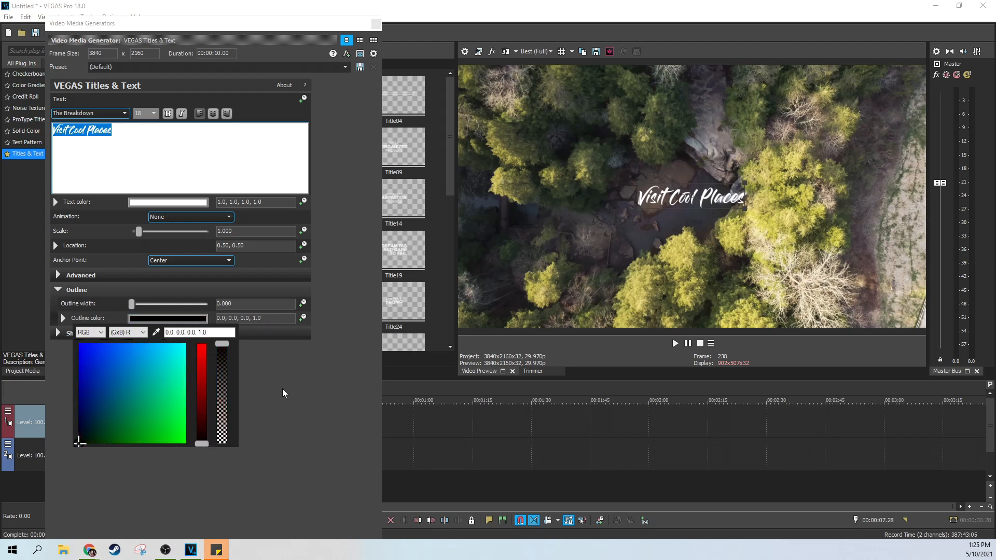
left_click_drag(132, 304, 203, 304)
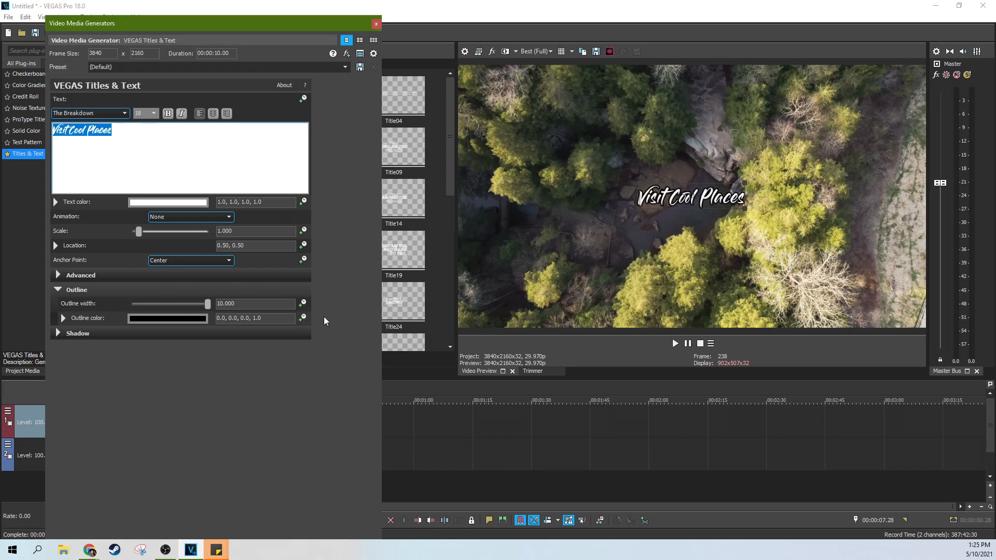
mouse_move(373, 53)
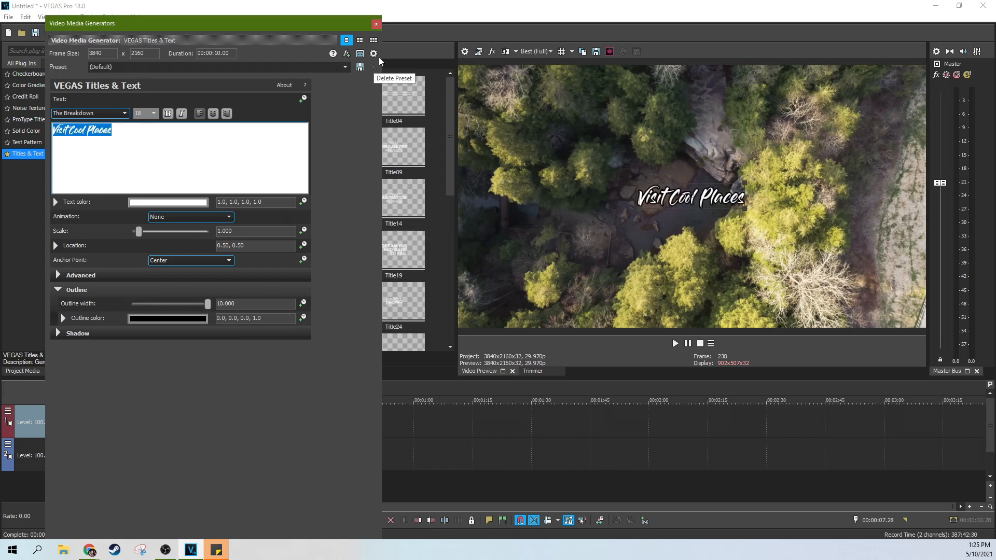
- Close the title editor and preview the outlined title over the waterfall from the start, then stop
left_click(375, 24)
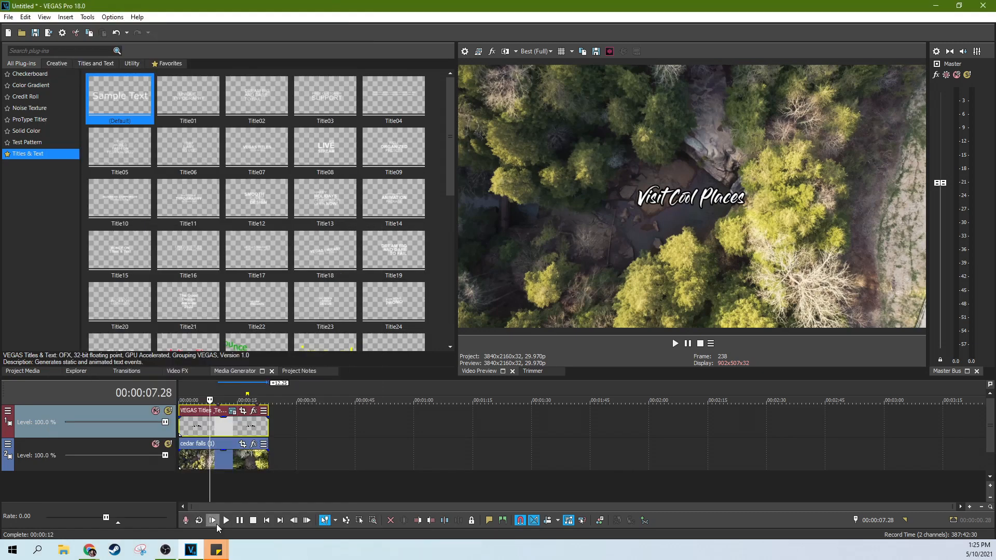
left_click(225, 519)
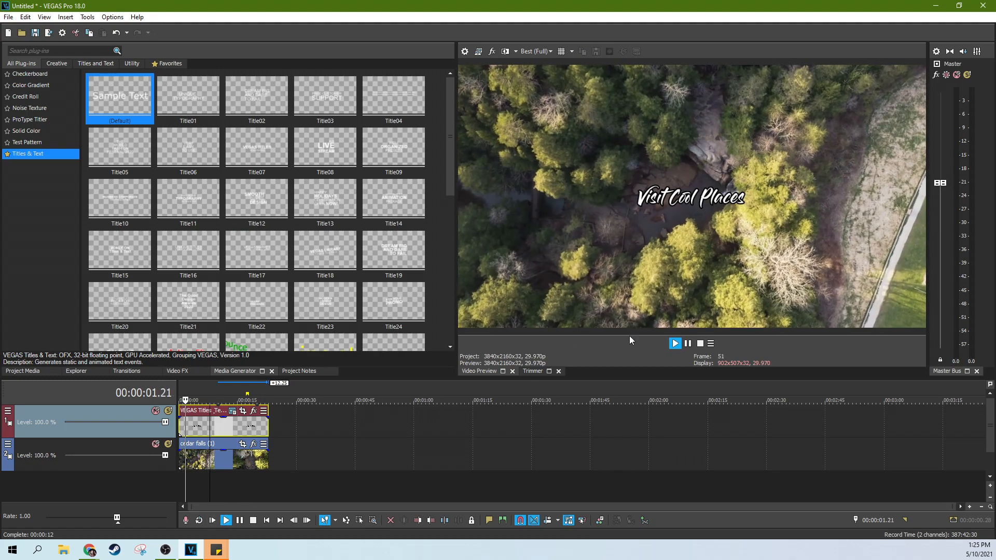
left_click(676, 344)
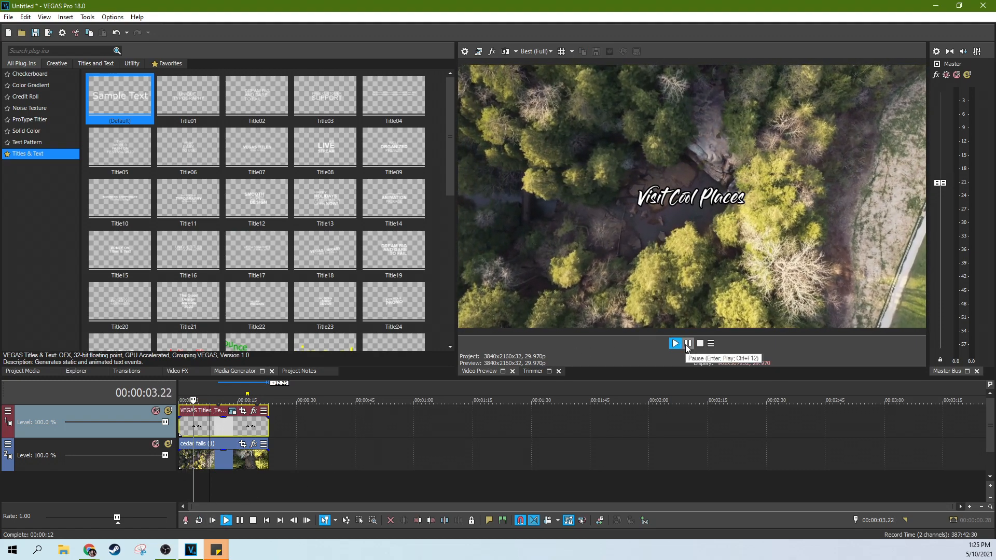
left_click(687, 343)
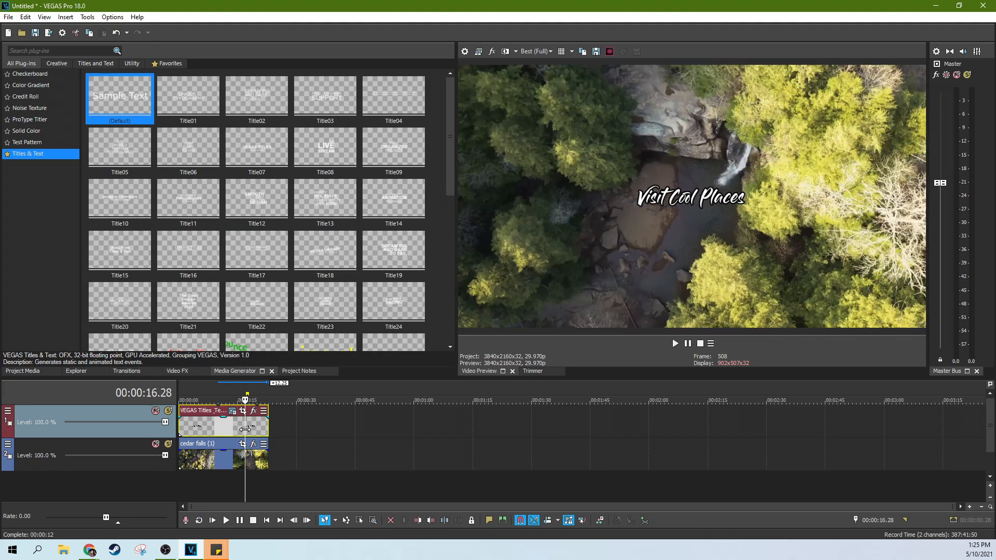
mouse_move(242, 433)
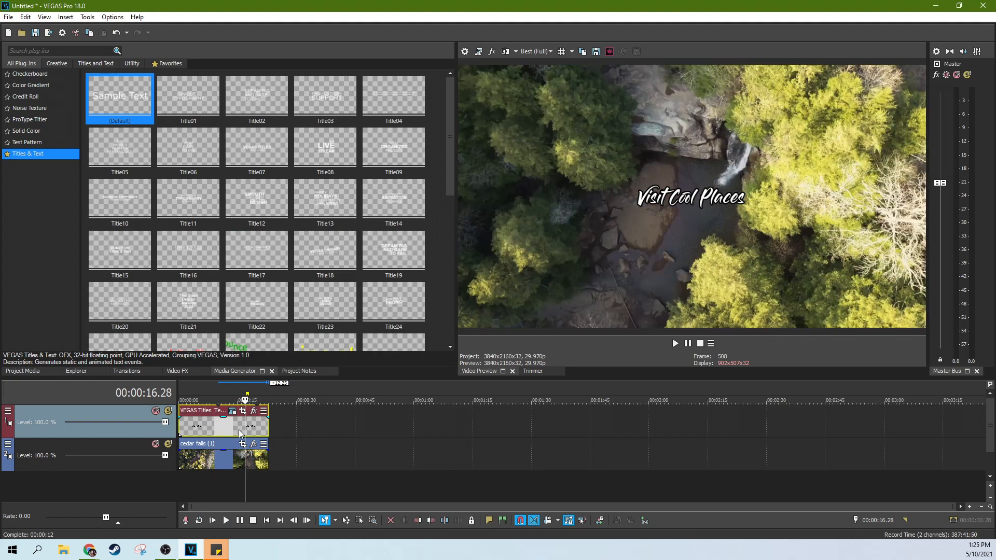
- Apply the Tiny Planet Default preset to the title event so the text curves
left_click(39, 176)
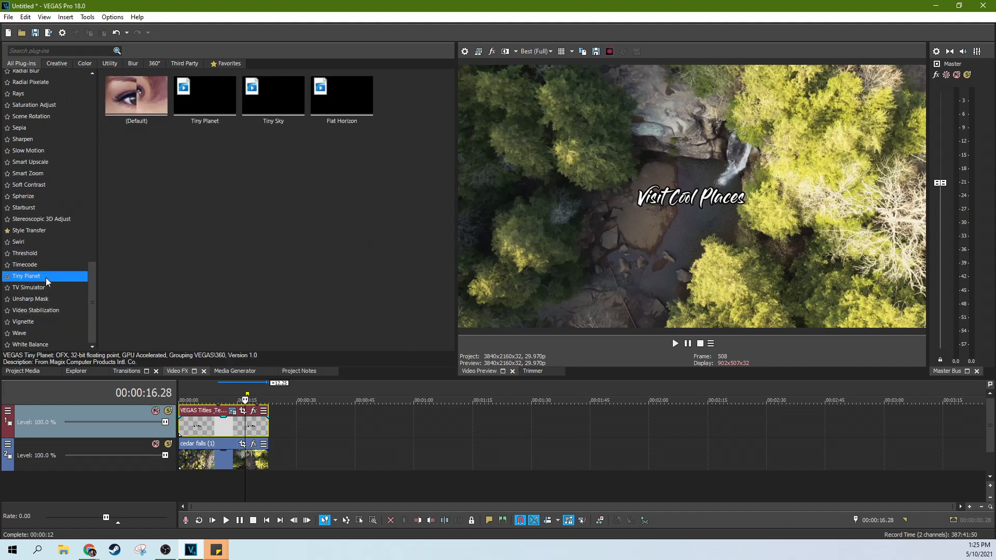
left_click(136, 95)
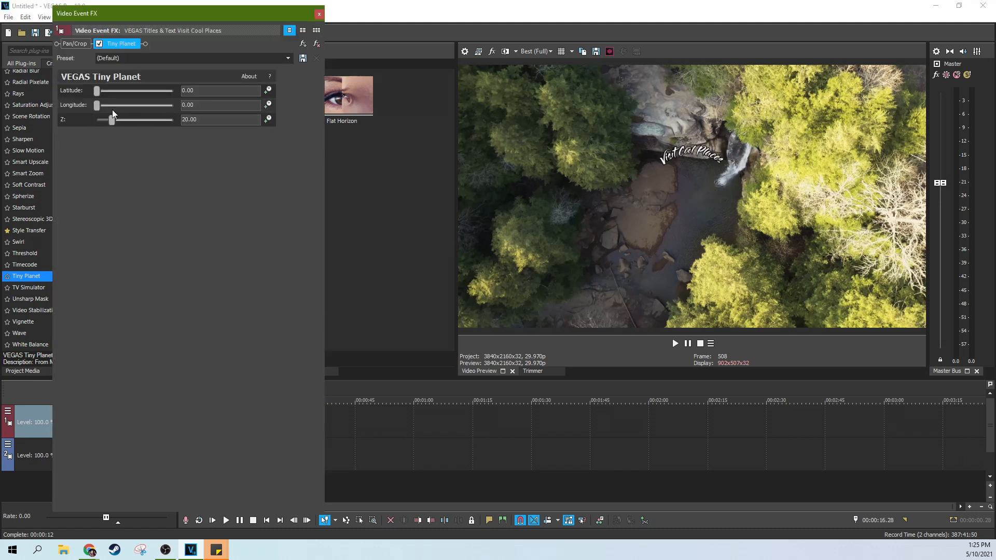
- Adjust the Tiny Planet Z slider up then down to roughly 10 so the arched title fills the frame
left_click_drag(112, 120, 142, 121)
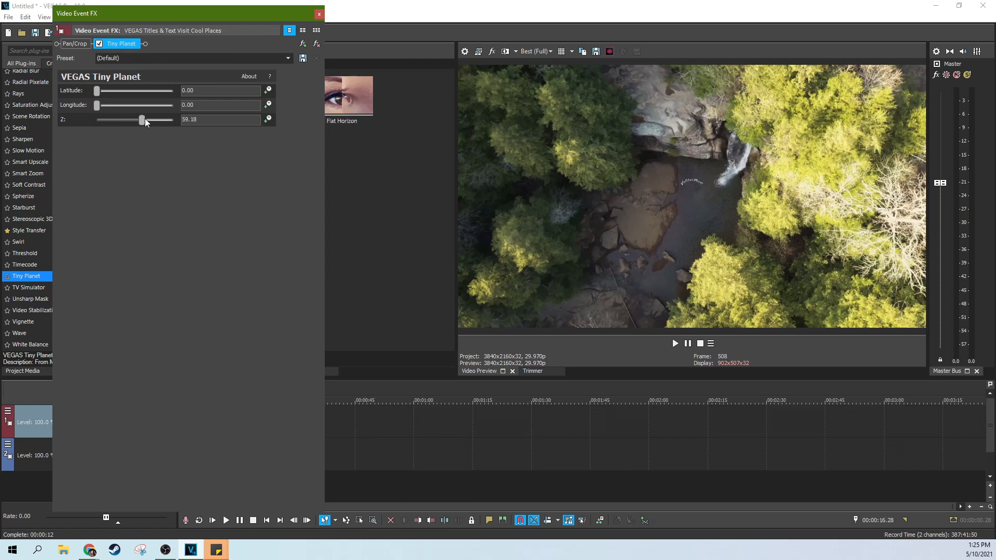
left_click_drag(141, 119, 104, 119)
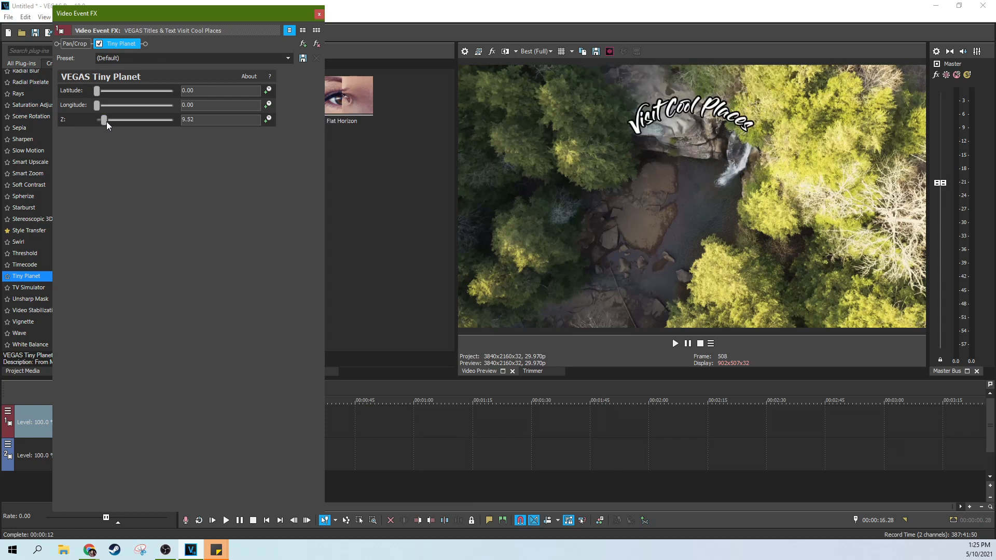
left_click_drag(106, 119, 109, 120)
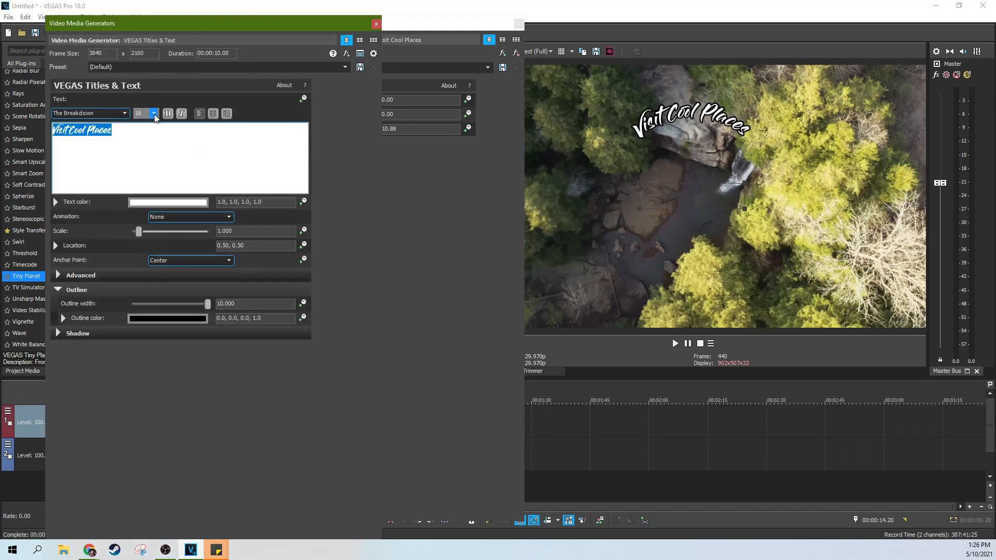
left_click(153, 111)
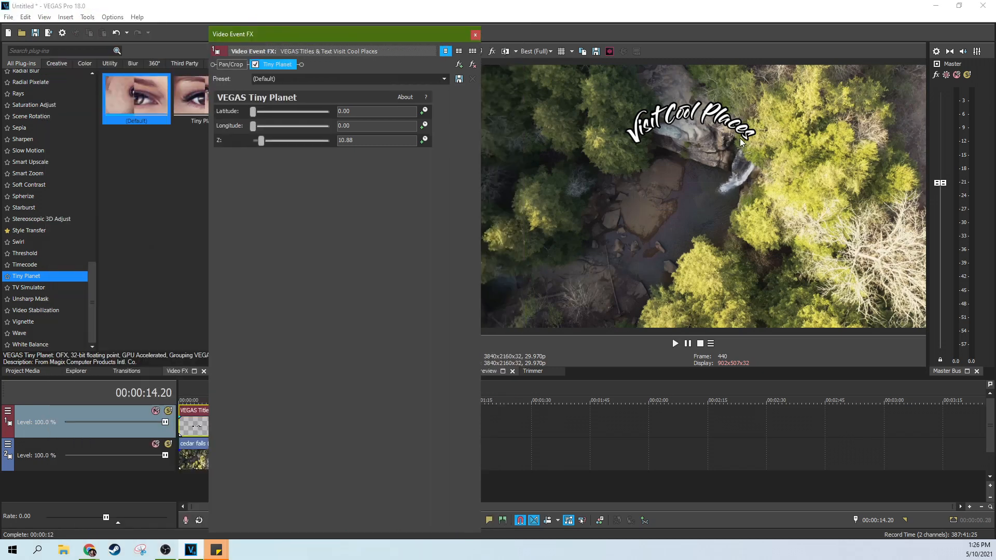
mouse_move(644, 150)
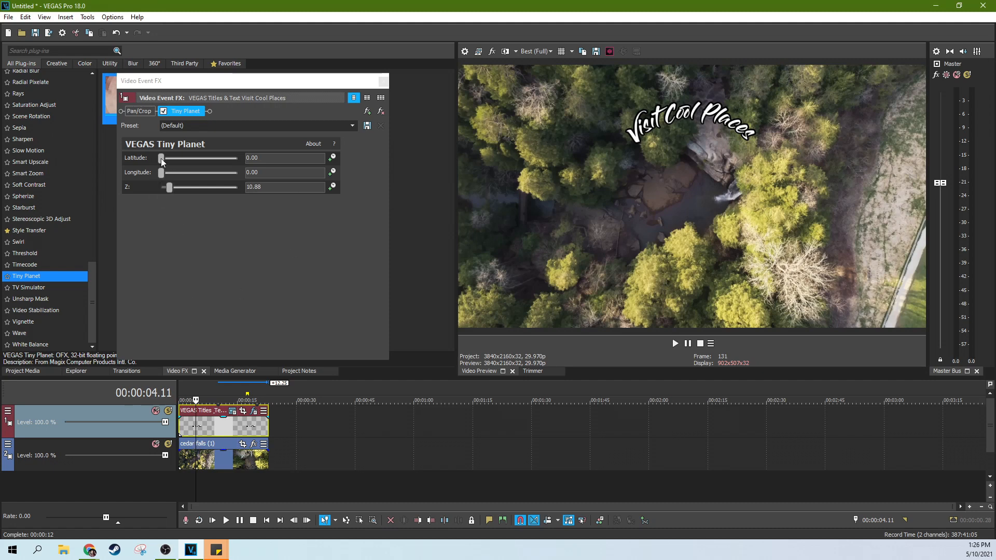
- Experiment with Tiny Planet Latitude and Longitude, flattening and rotating the title, returning both to 0
left_click_drag(162, 158, 205, 158)
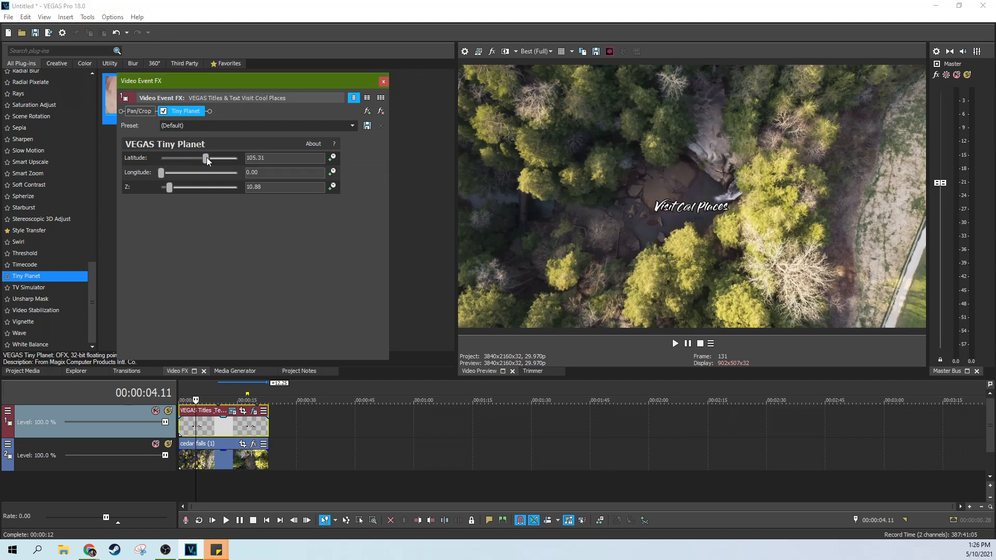
left_click_drag(205, 158, 179, 158)
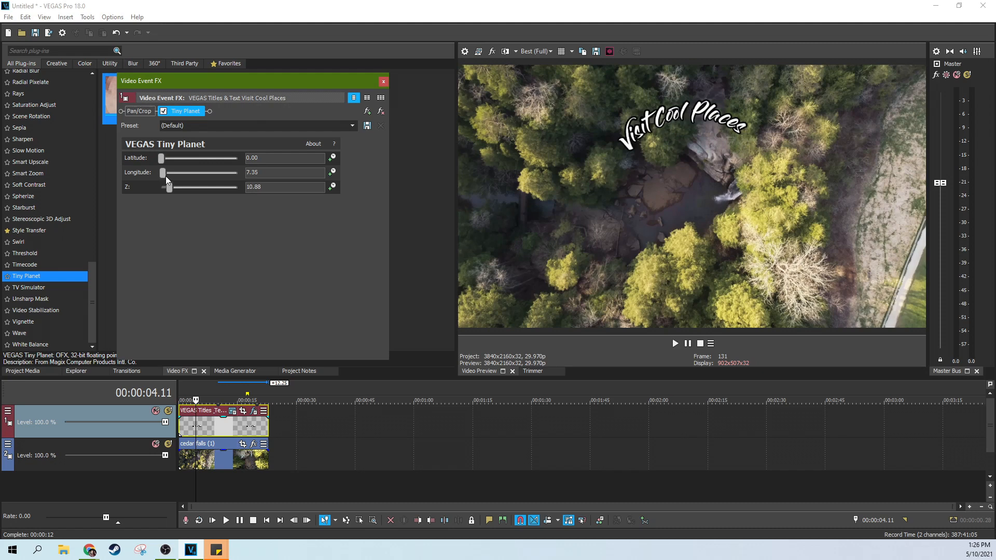
left_click_drag(162, 172, 231, 172)
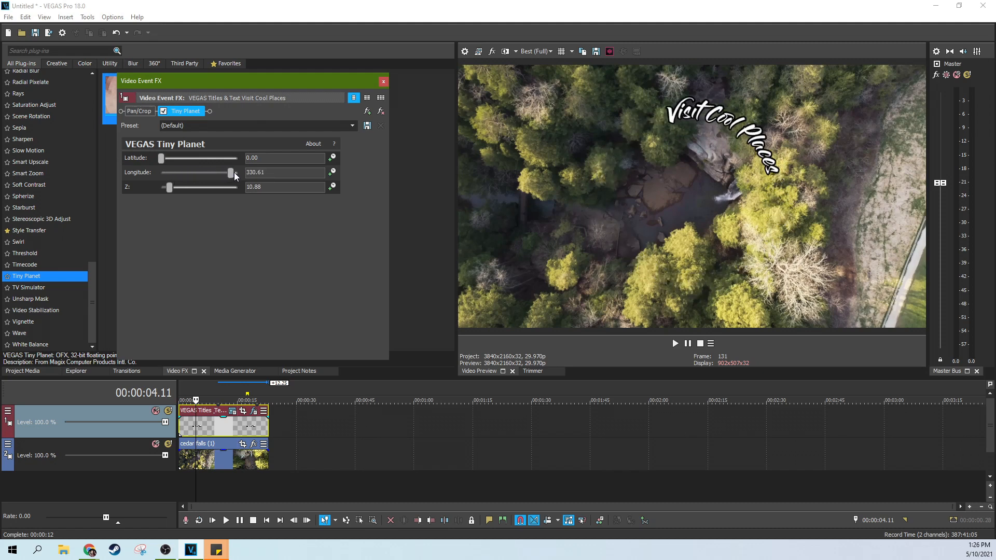
left_click_drag(231, 172, 160, 172)
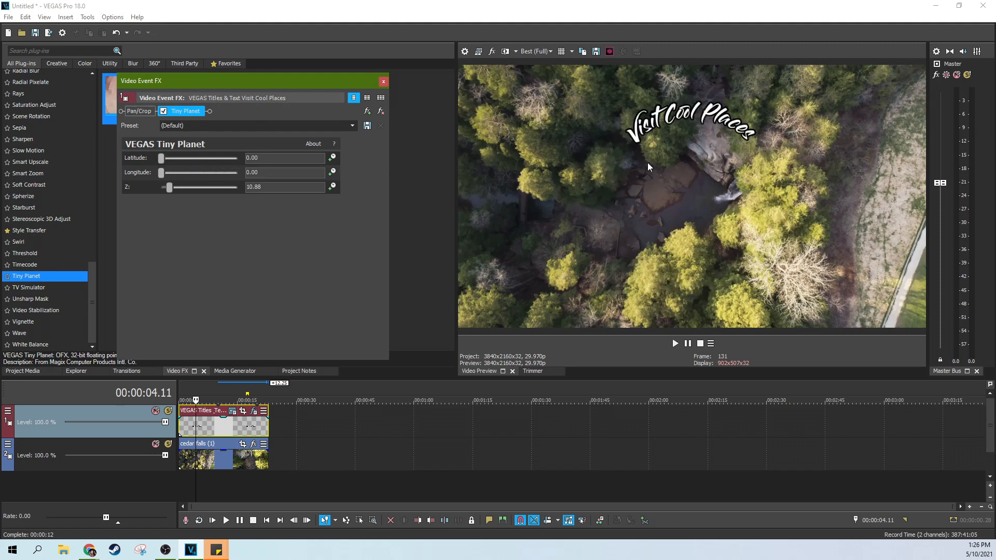
left_click_drag(159, 158, 170, 157)
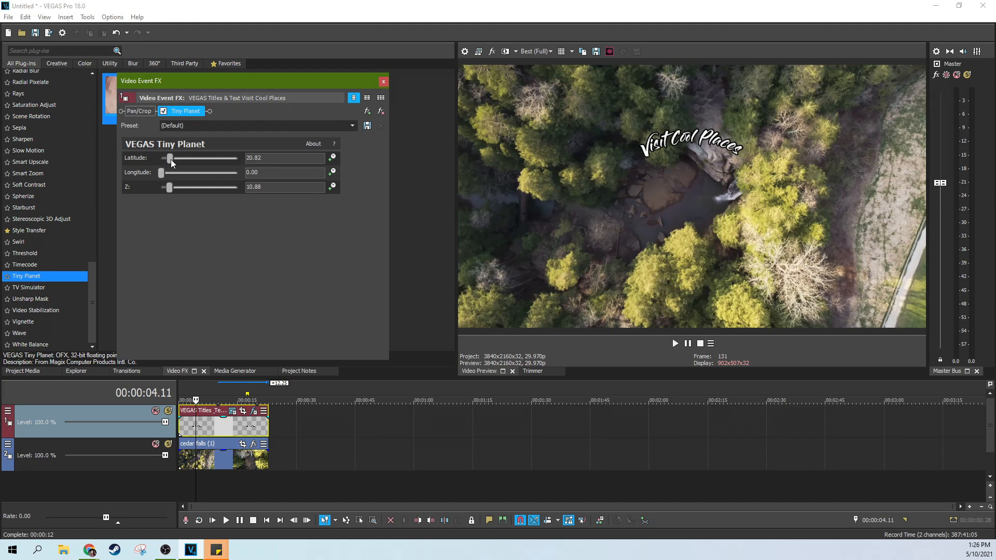
left_click_drag(169, 158, 206, 158)
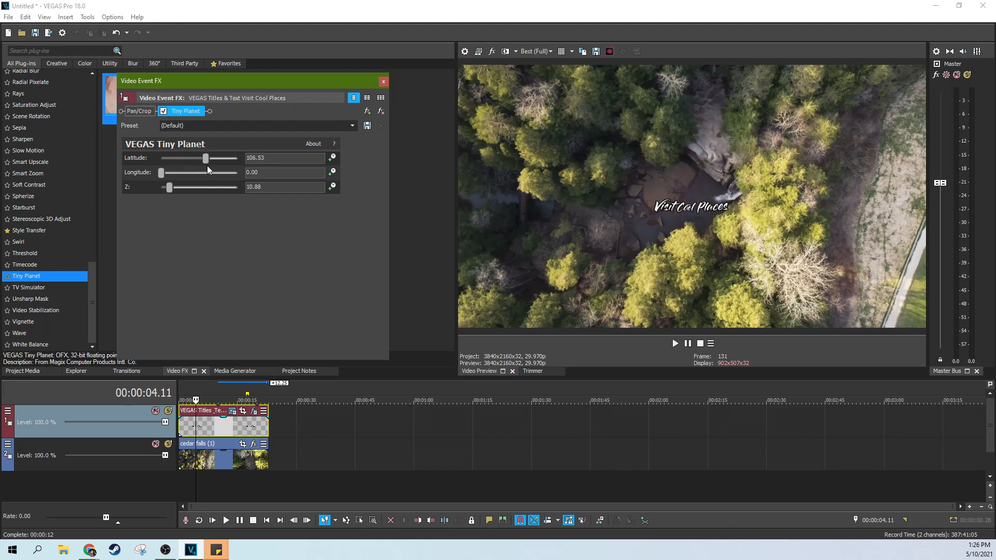
left_click_drag(205, 158, 160, 158)
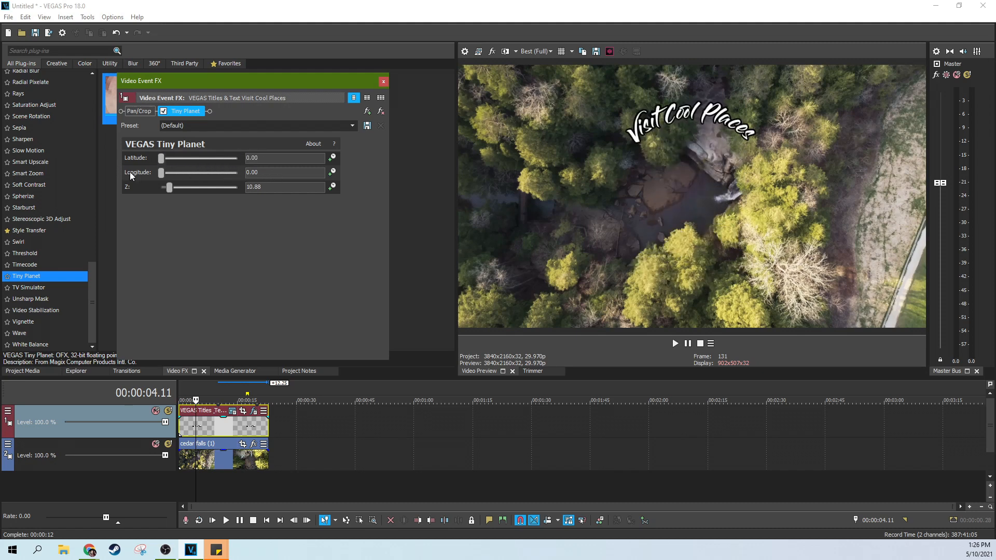
left_click_drag(161, 172, 211, 172)
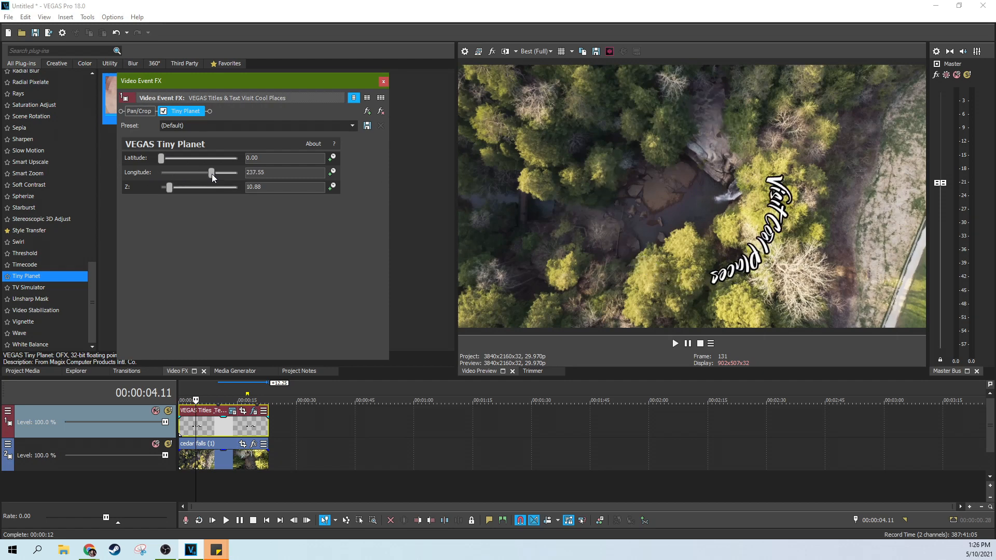
left_click_drag(210, 172, 159, 172)
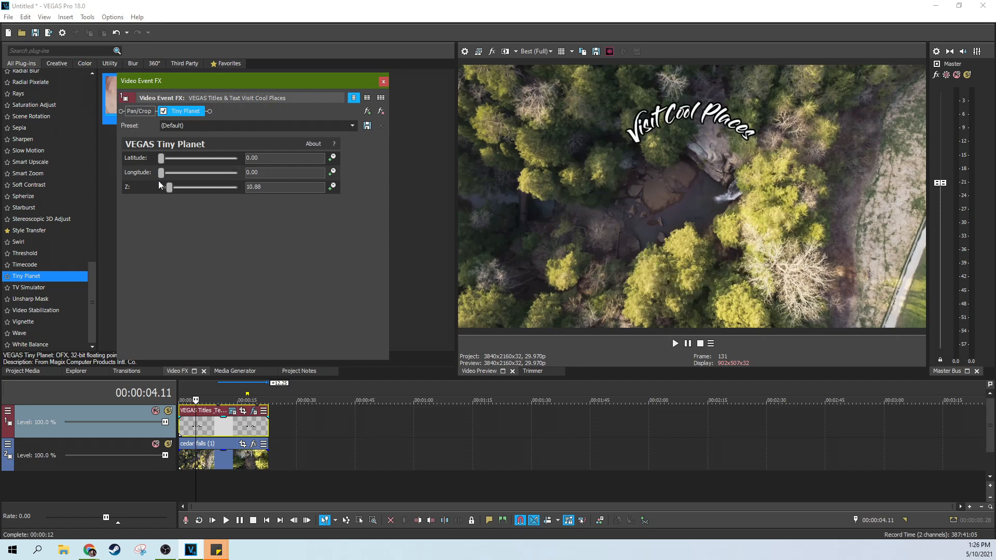
- Experiment with the Tiny Planet Z zoom, shrinking the title until it vanishes, then back near 10.2
left_click_drag(168, 186, 180, 185)
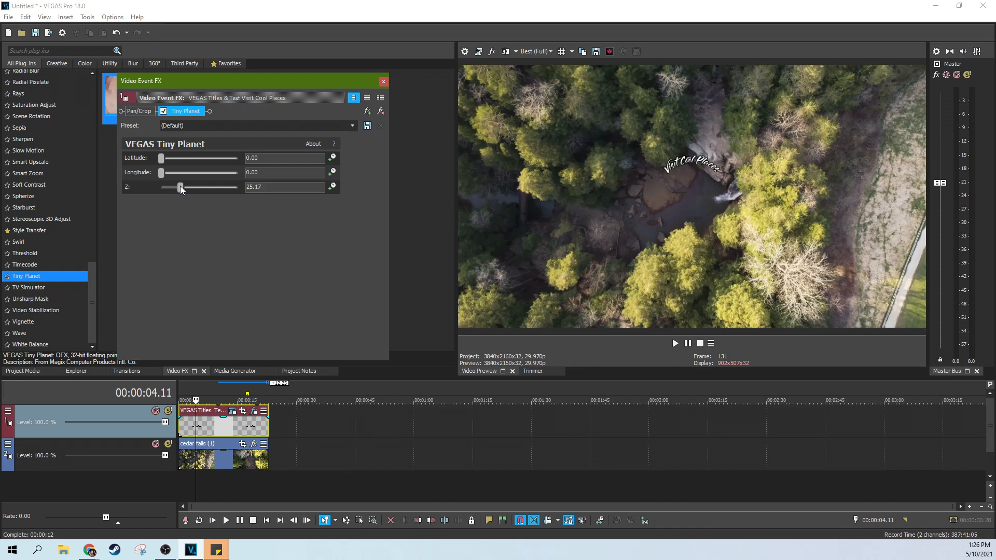
left_click_drag(179, 187, 161, 186)
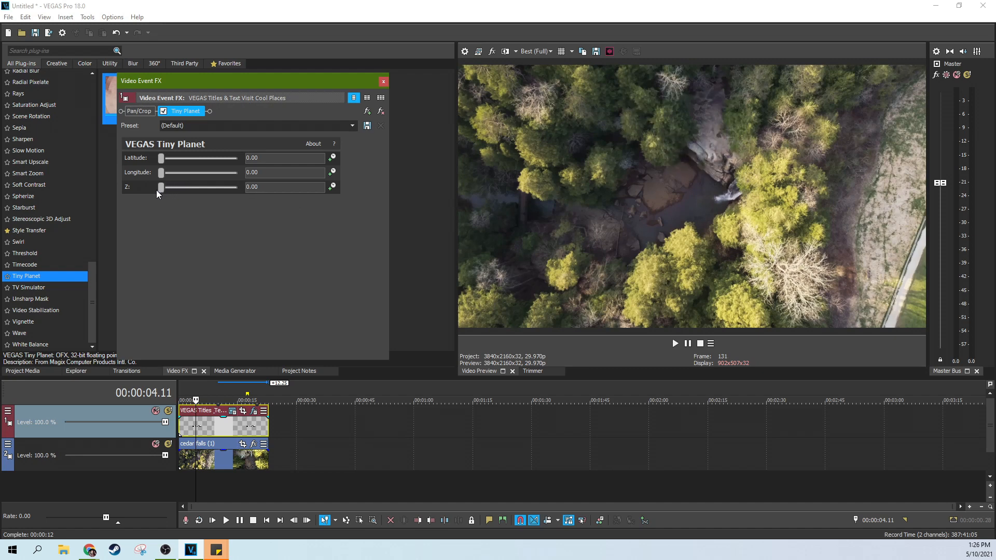
left_click_drag(161, 186, 176, 186)
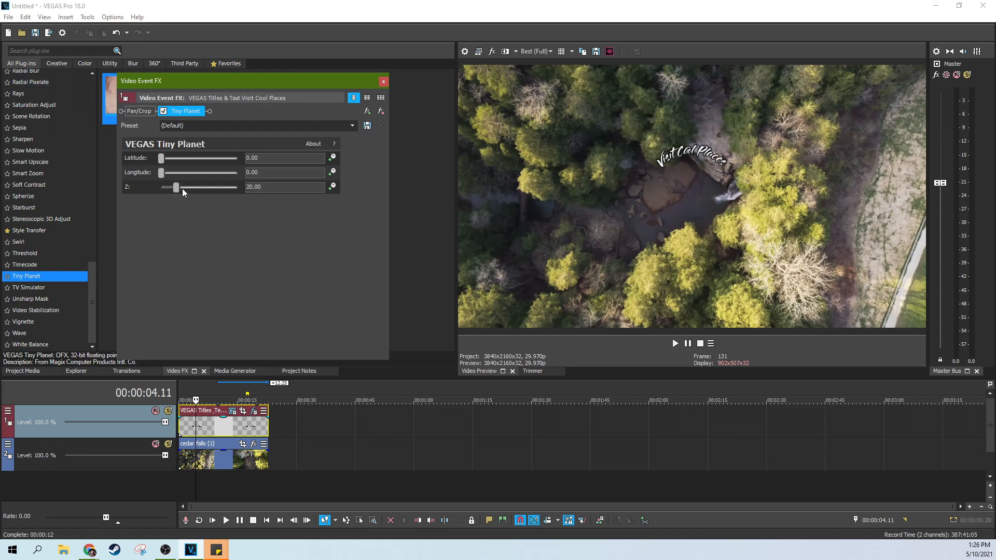
left_click_drag(175, 186, 180, 186)
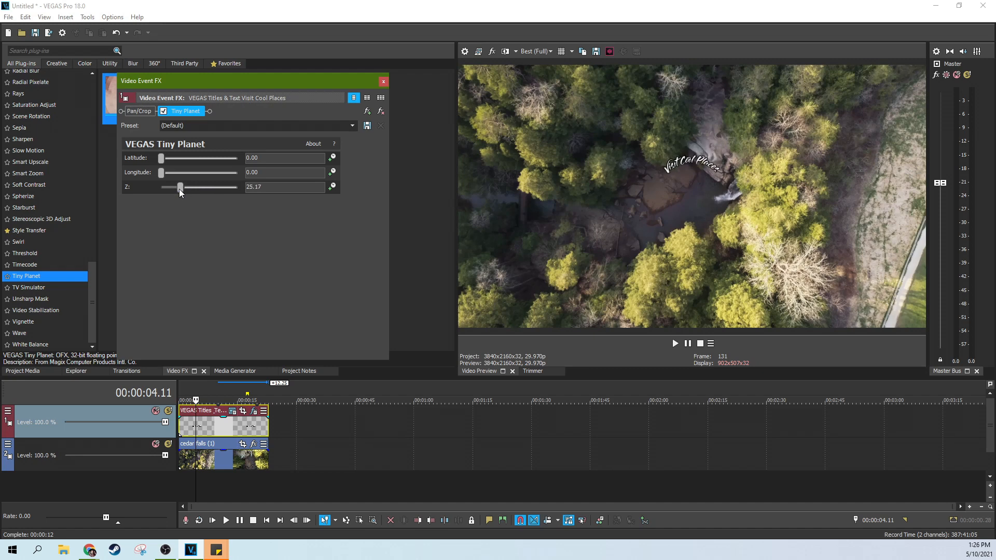
left_click_drag(180, 187, 169, 187)
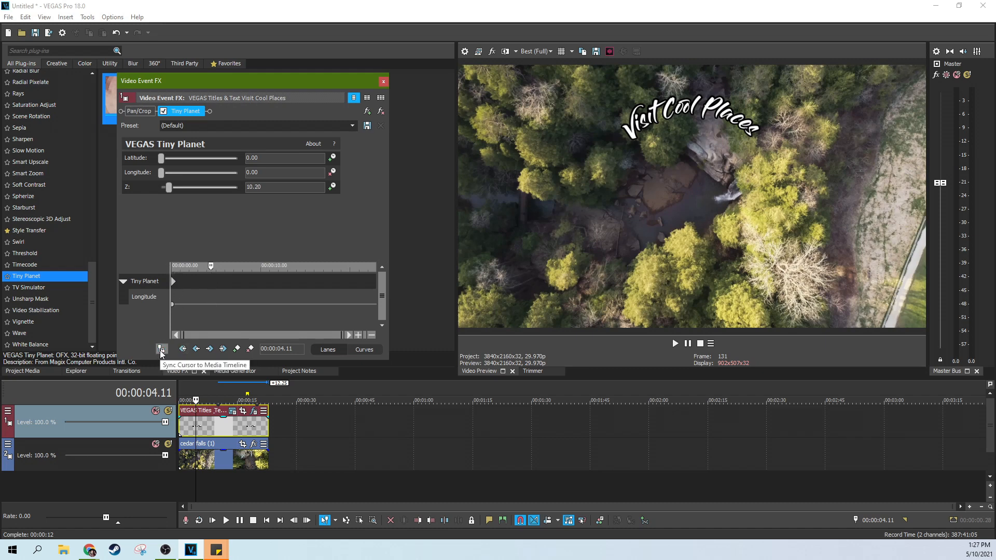
- Keyframe Tiny Planet Longitude 0 at the title's start and 360 at its end, then close Video Event FX
left_click(162, 348)
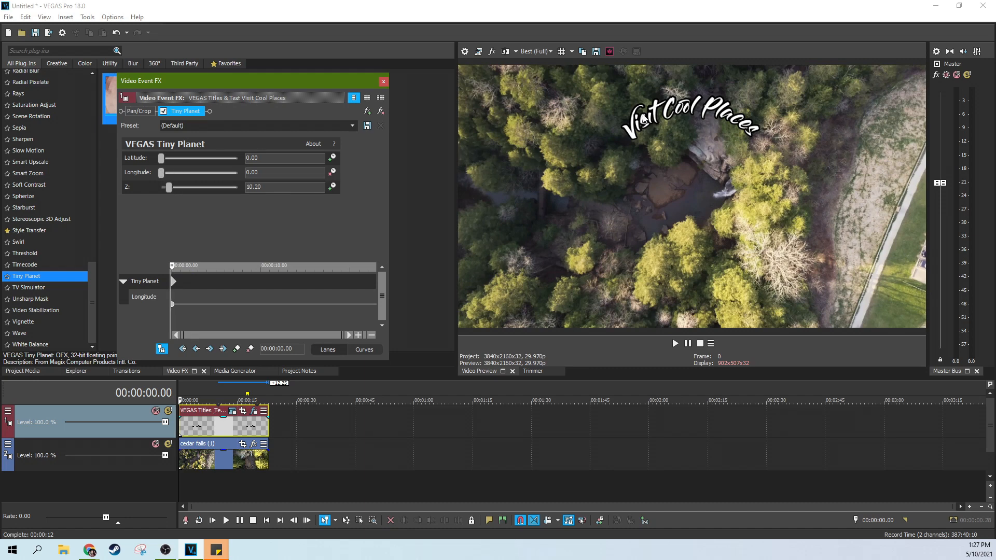
left_click_drag(161, 174, 199, 173)
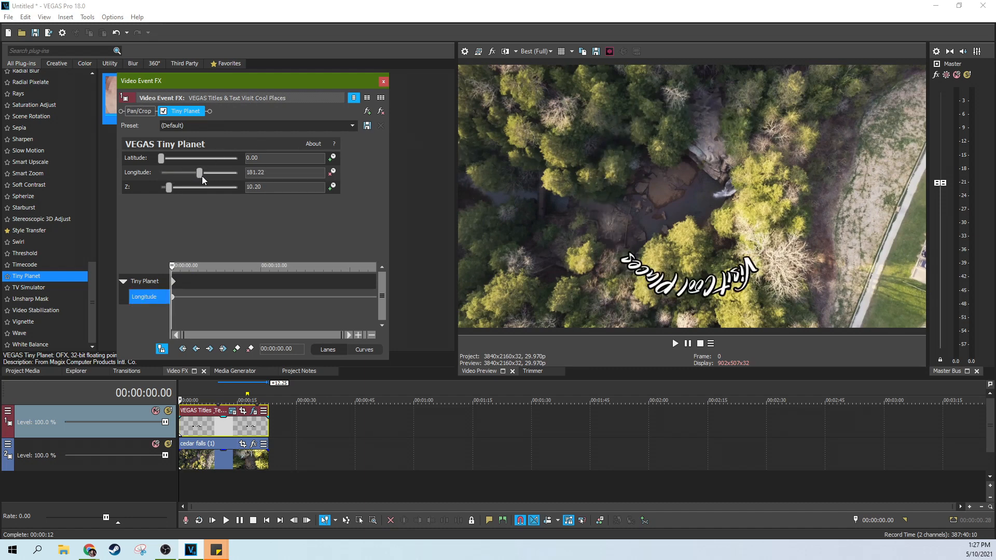
left_click_drag(199, 173, 215, 173)
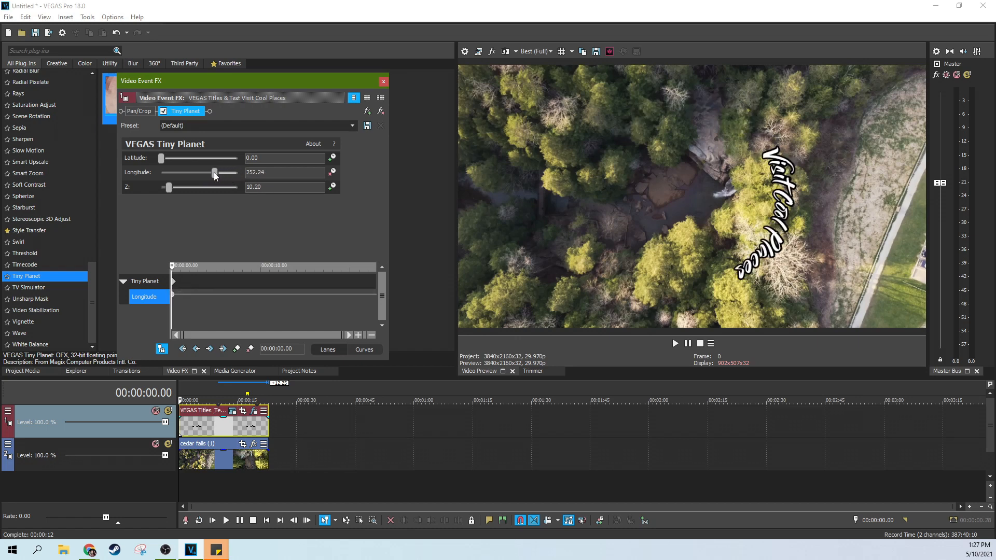
left_click_drag(214, 173, 239, 173)
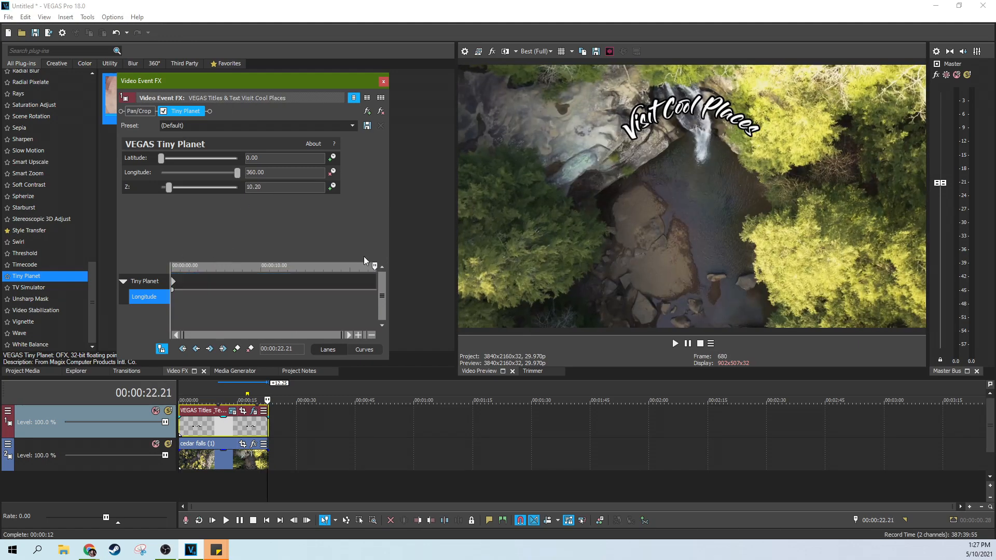
left_click_drag(236, 173, 160, 172)
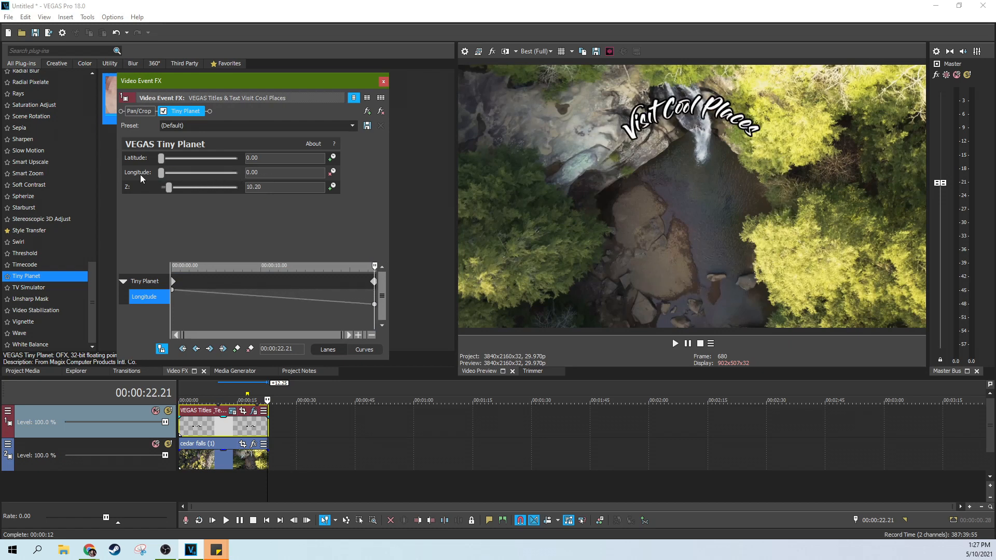
left_click(384, 81)
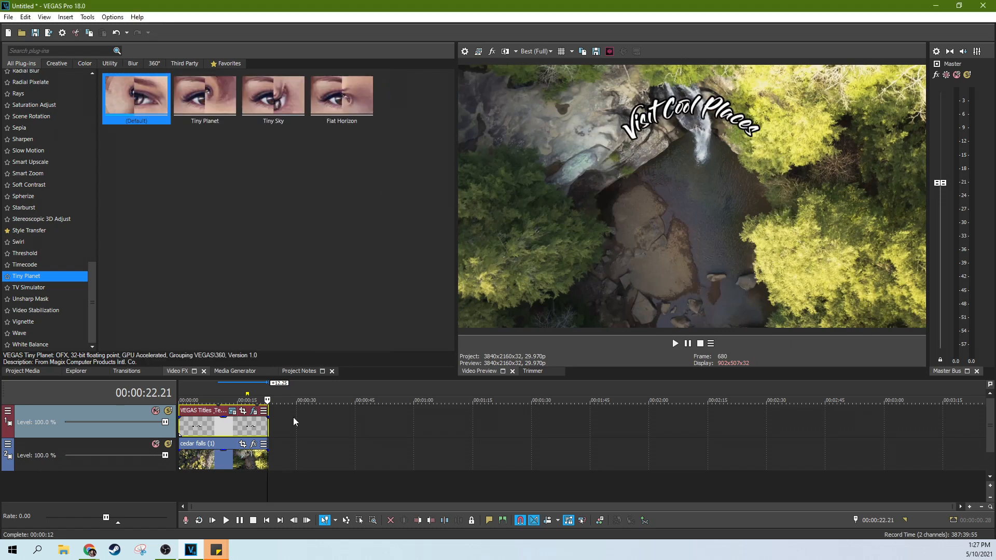
left_click(226, 520)
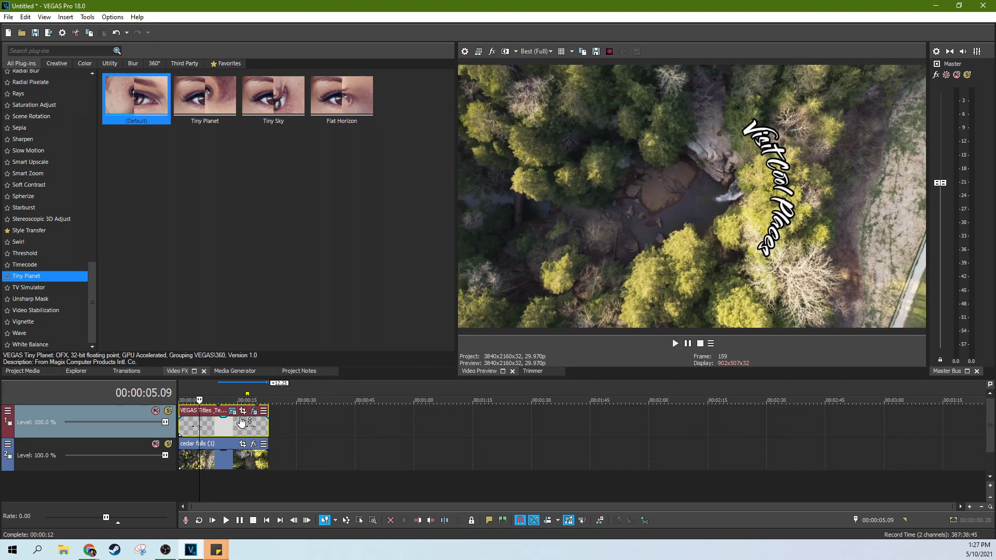
left_click(243, 411)
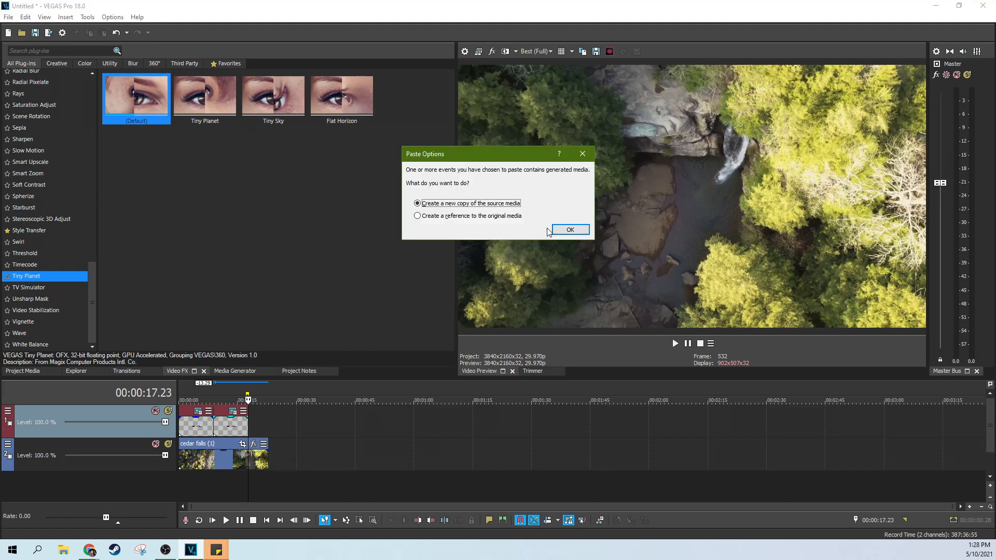
- Paste Repeat the title event 5 times end to end as new media copies and preview the result
left_click(568, 229)
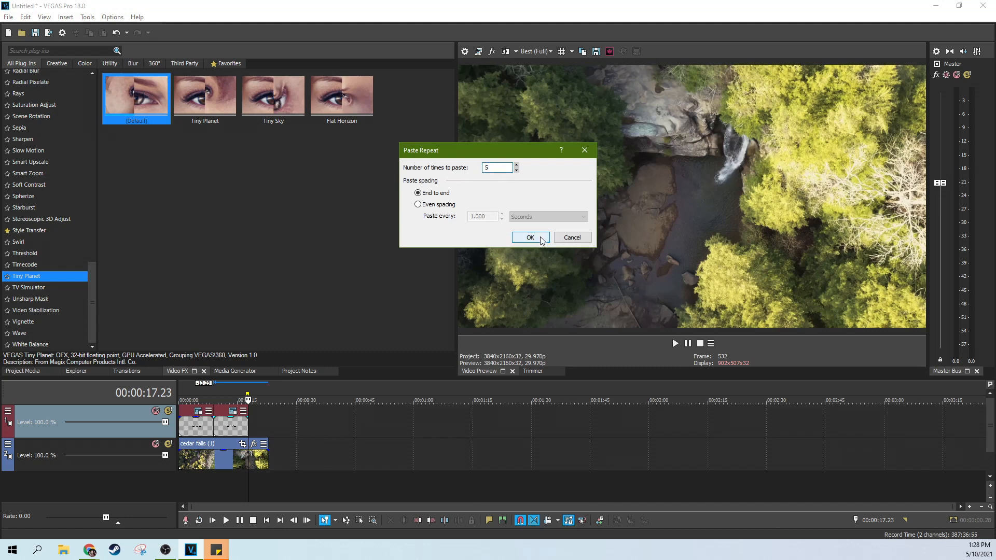
left_click(530, 236)
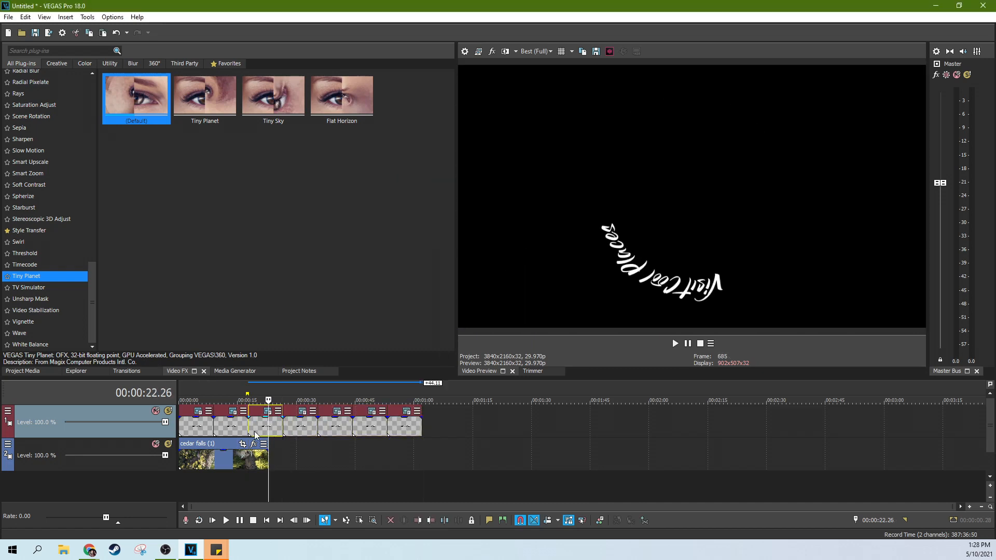
left_click(247, 398)
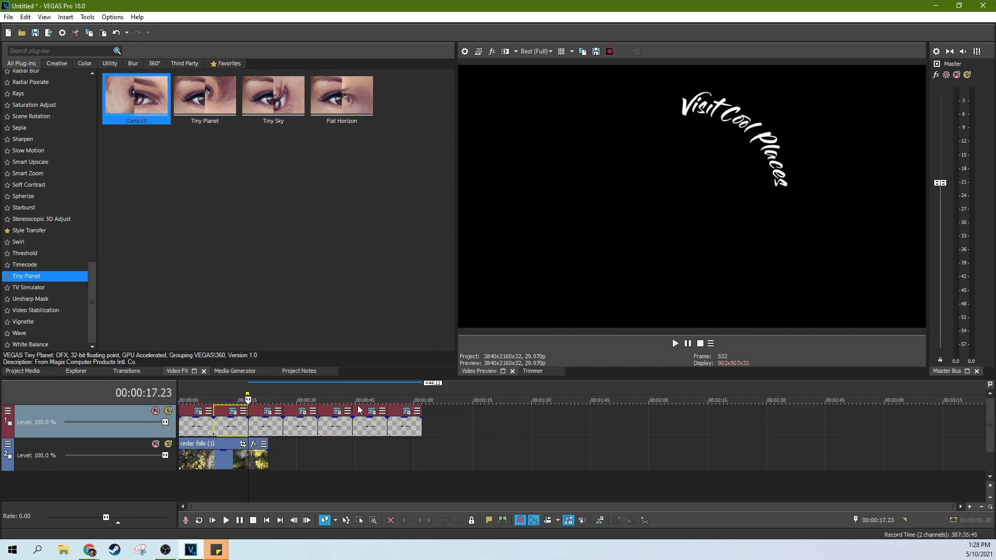